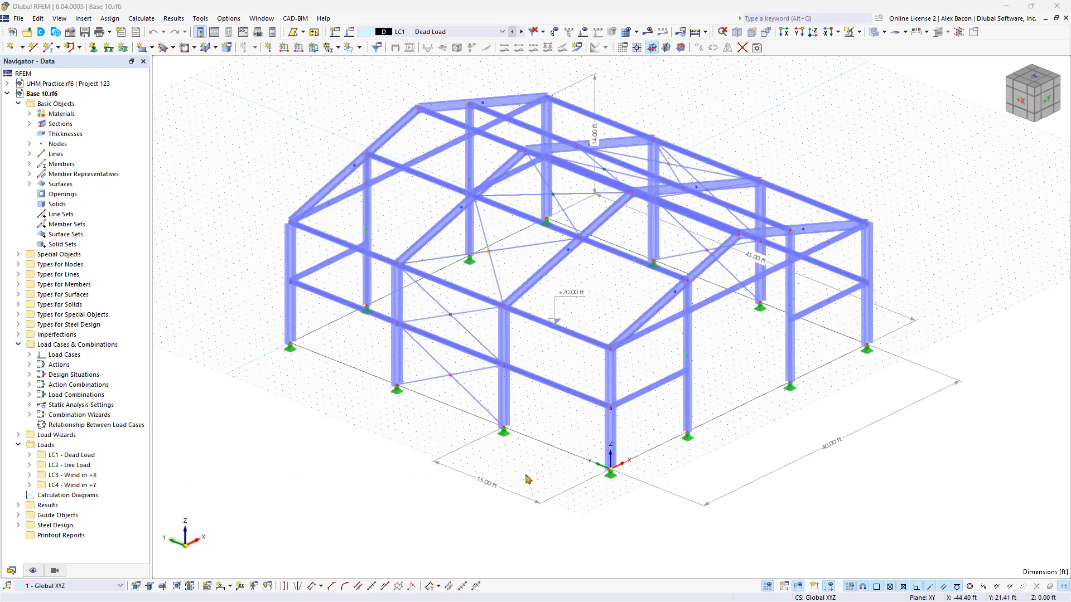
mouse_move(825, 479)
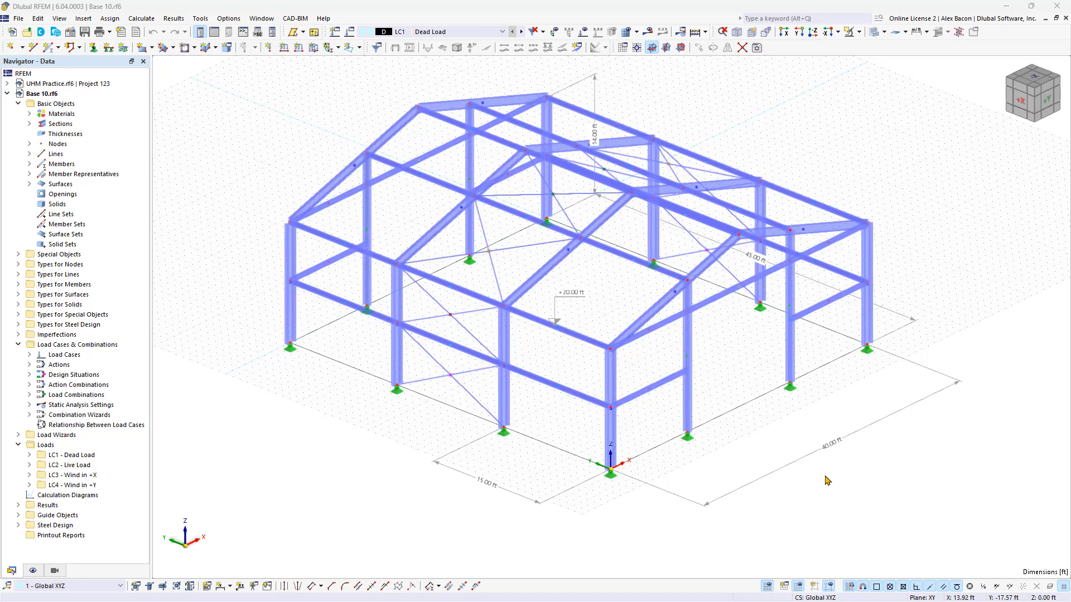
mouse_move(756, 308)
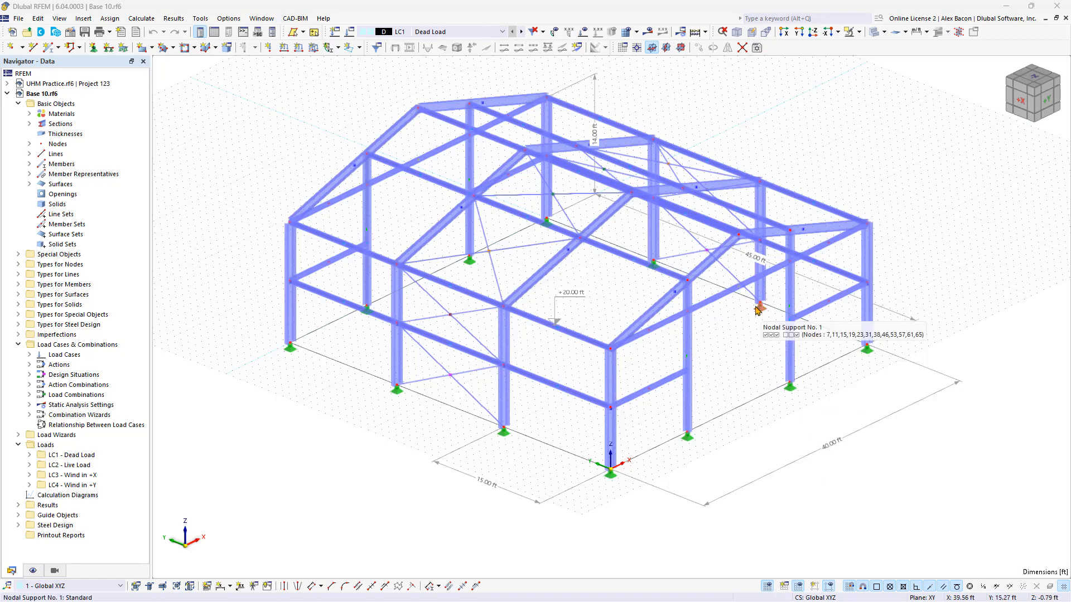
mouse_move(756, 309)
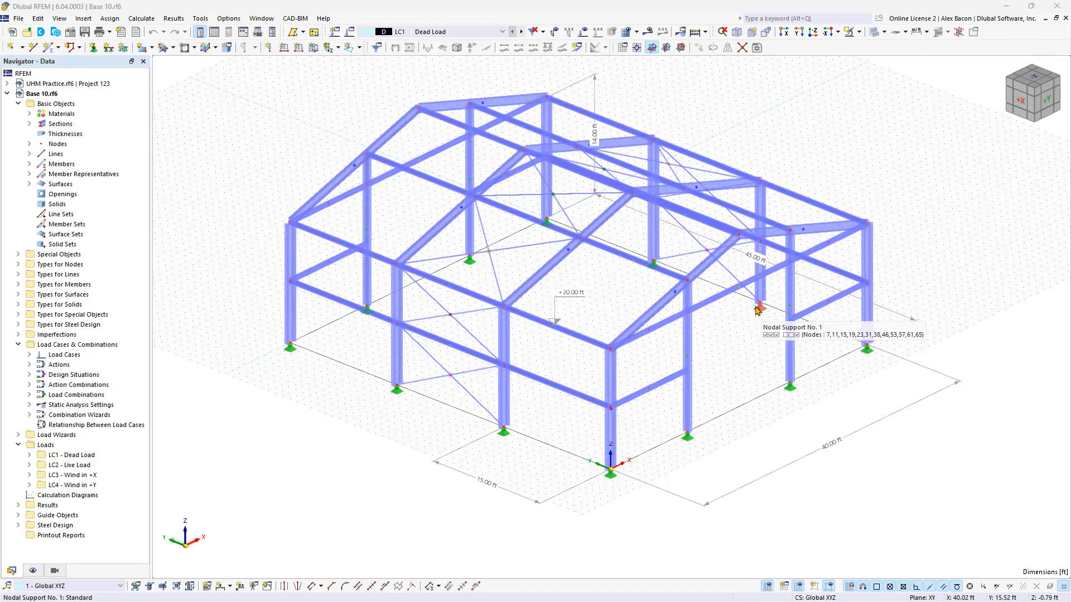
Keep LC1 Dead Load active and define a new uniform member force of 0.1 kip/ft
click(502, 31)
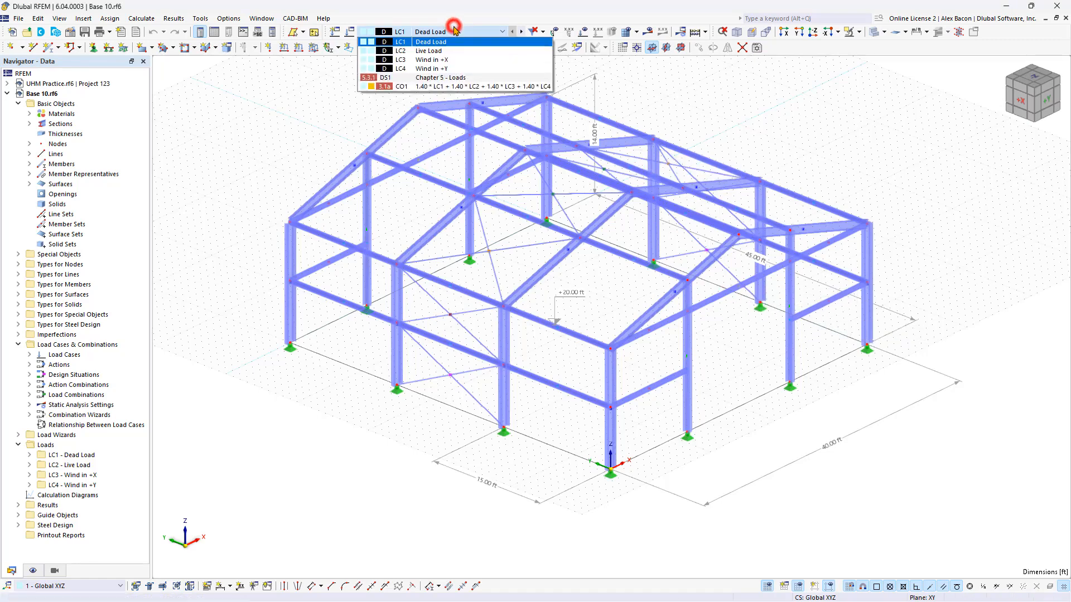
click(431, 41)
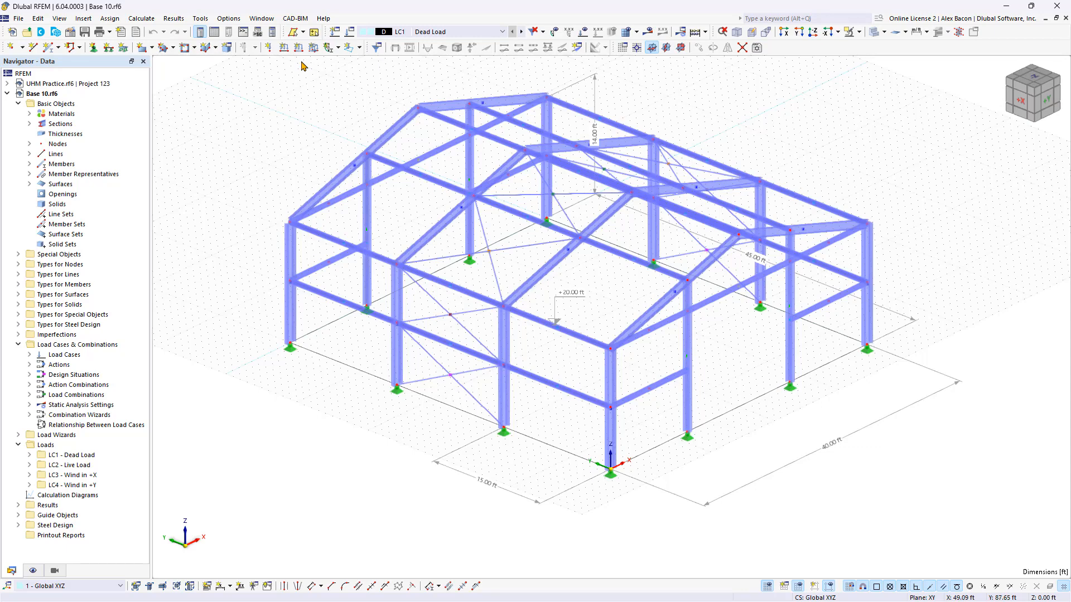
mouse_move(314, 109)
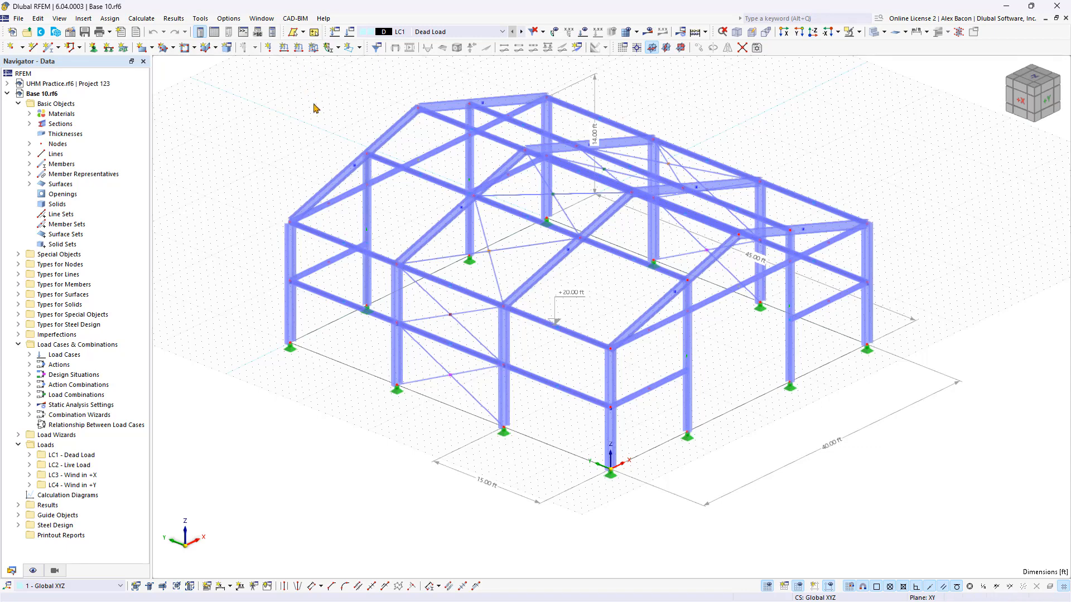
mouse_move(325, 141)
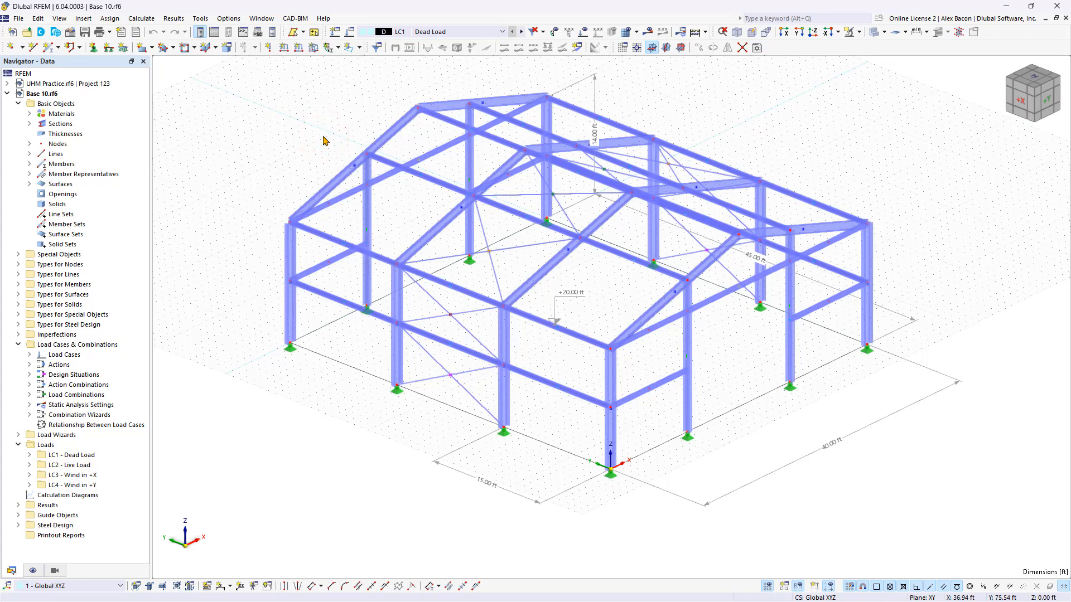
mouse_move(325, 140)
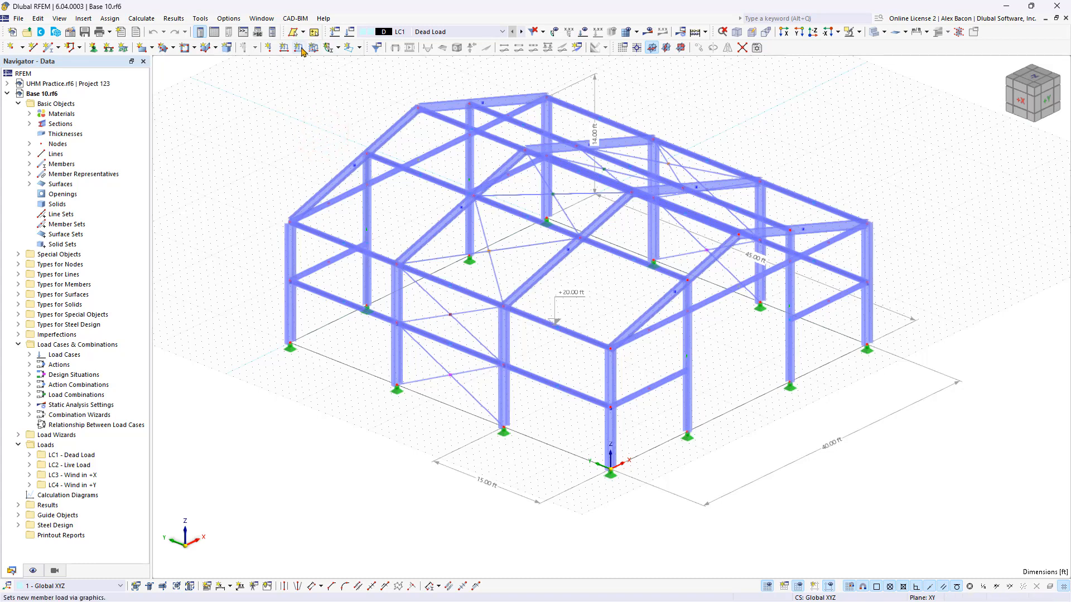
click(302, 52)
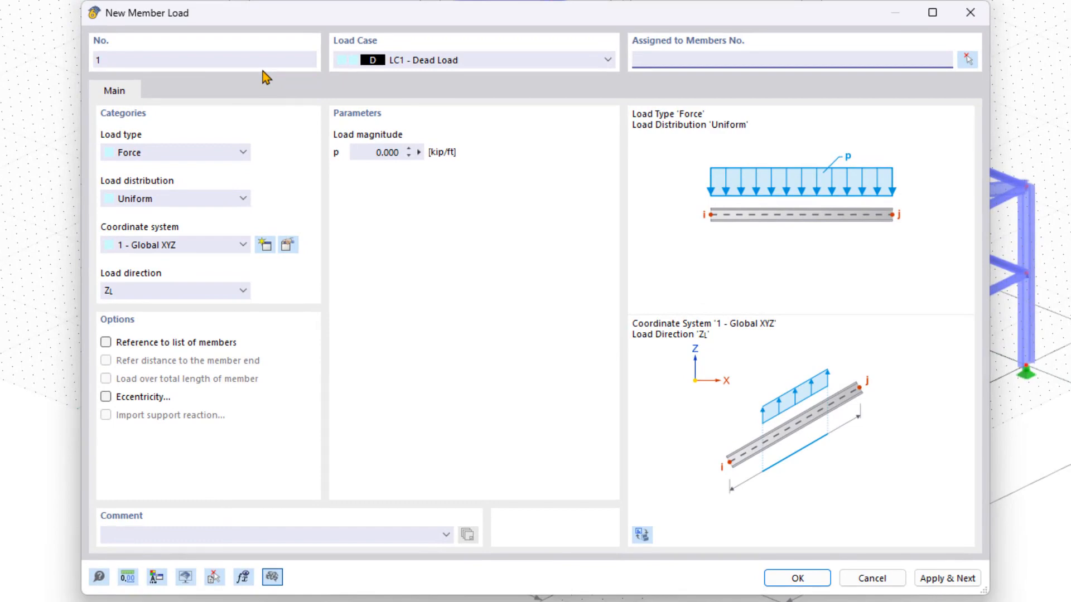
mouse_move(475, 65)
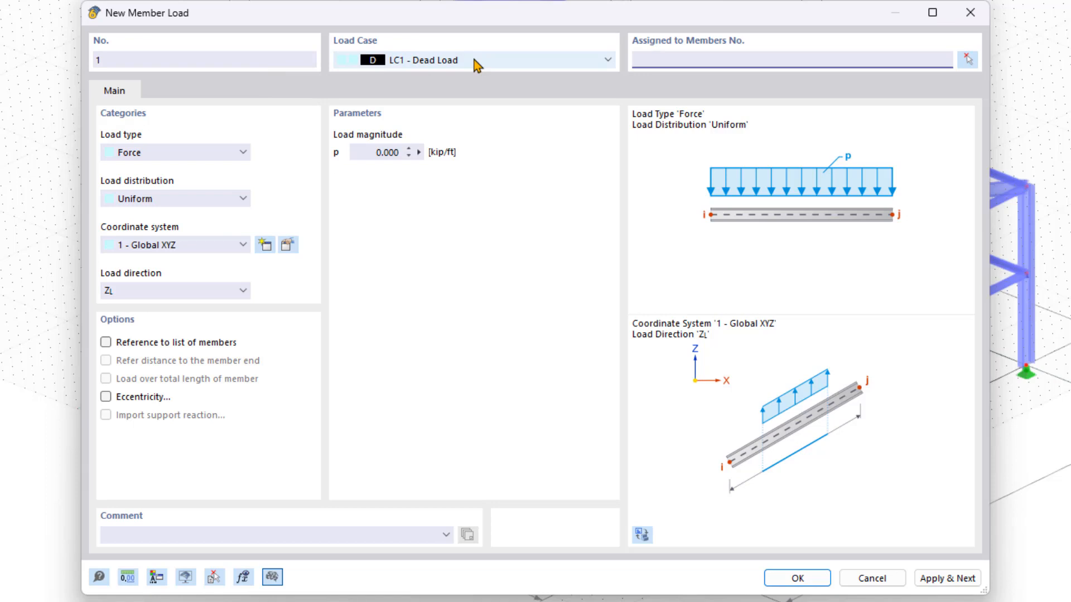
click(785, 59)
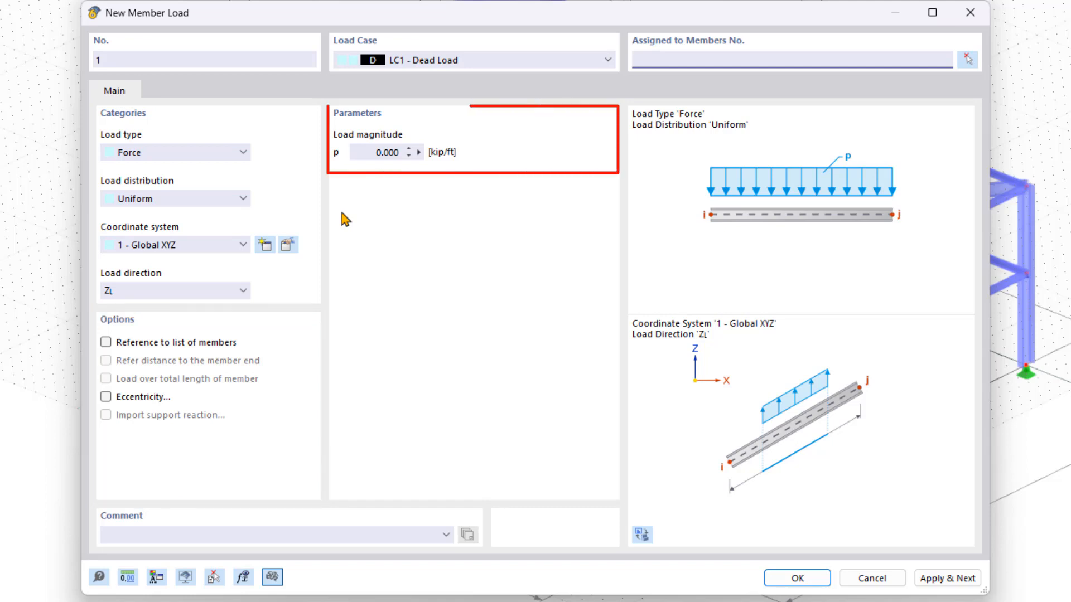
mouse_move(342, 361)
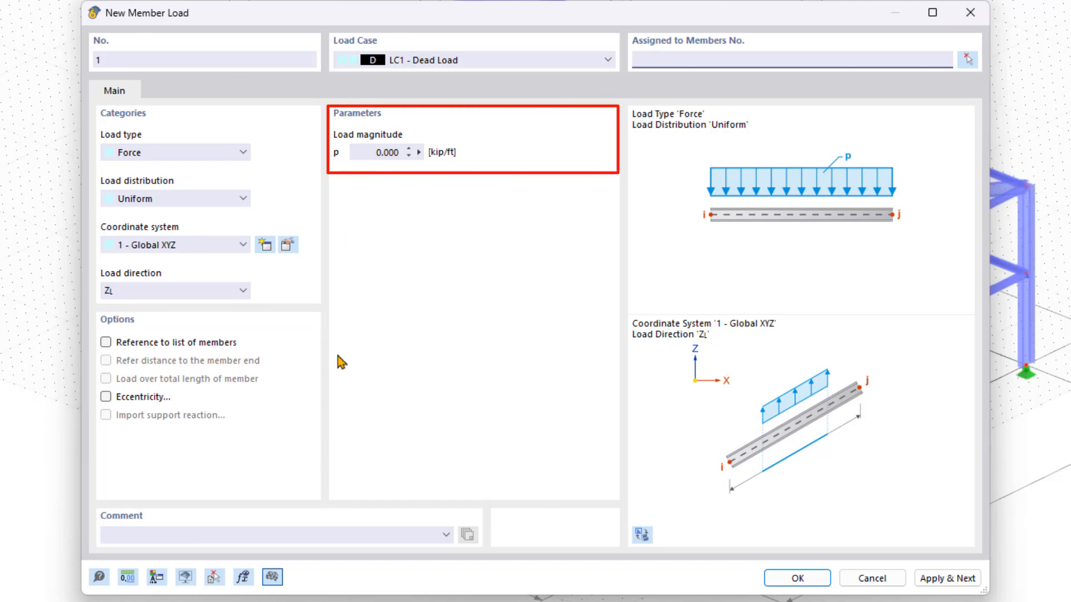
mouse_move(349, 312)
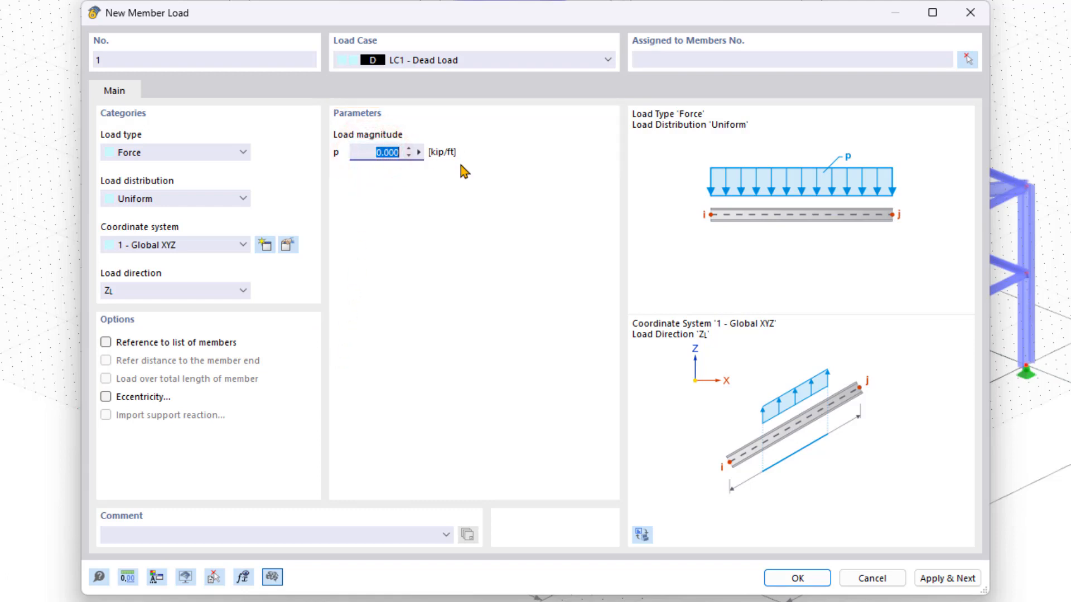
text(0.1)
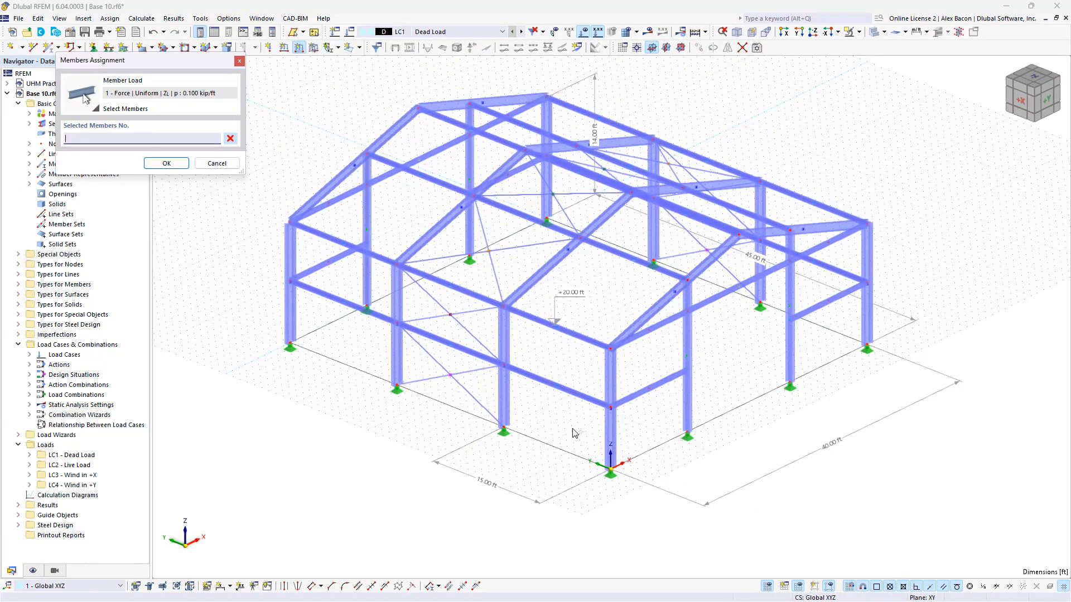
mouse_move(574, 431)
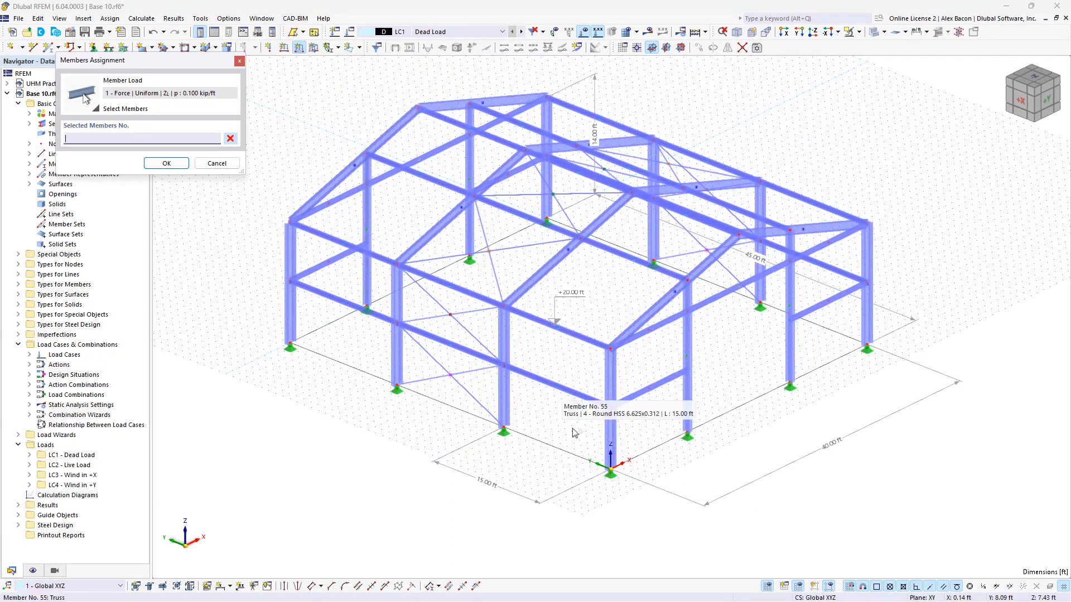
Assign the 0.100 kip/ft load to front-wall girt member 49 and finish assignment
click(539, 325)
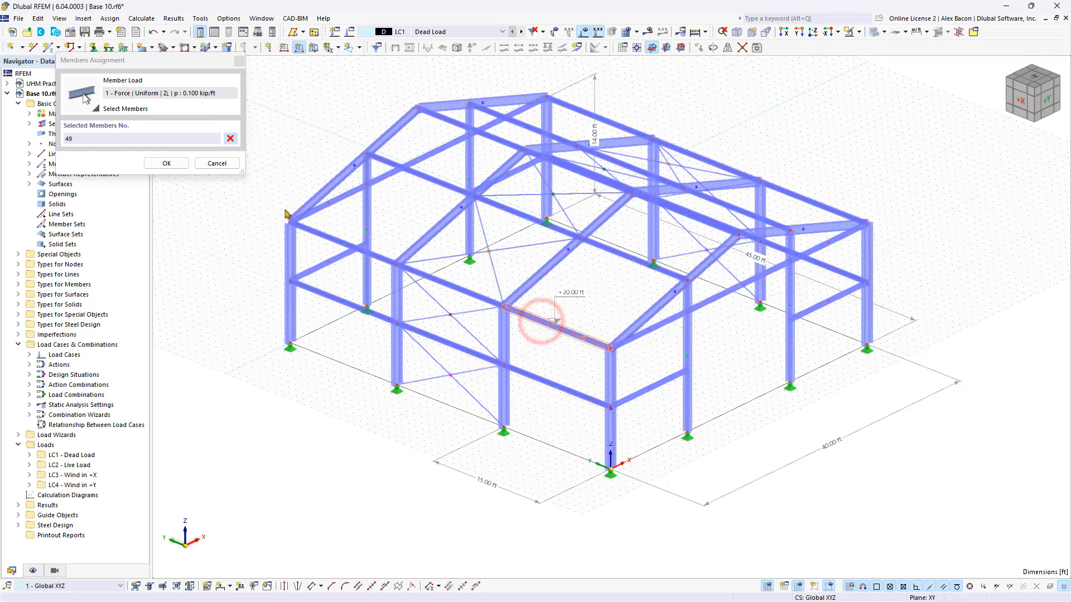
click(165, 163)
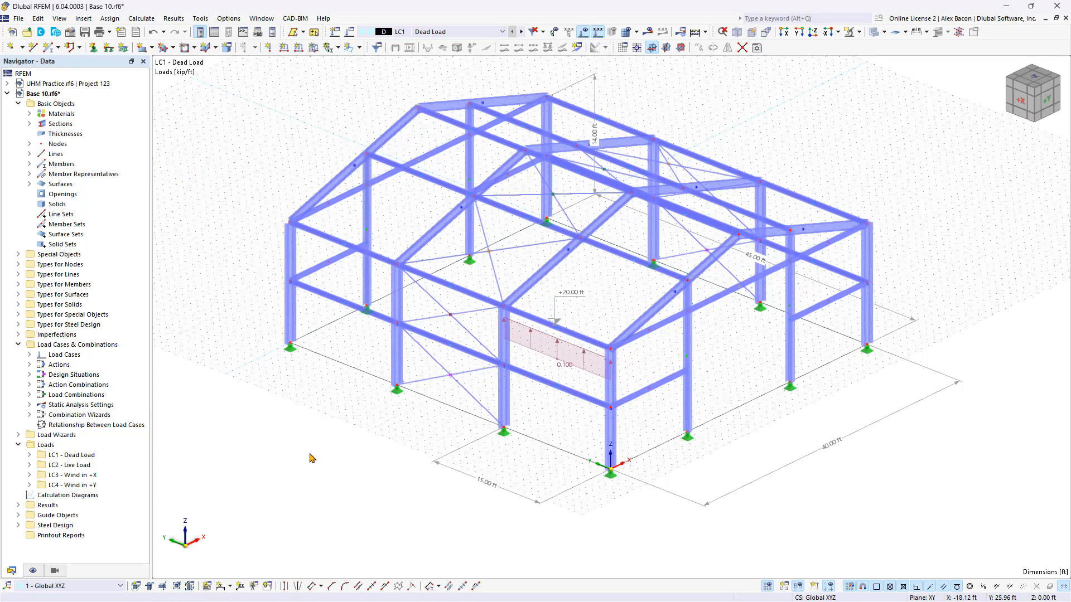
mouse_move(548, 372)
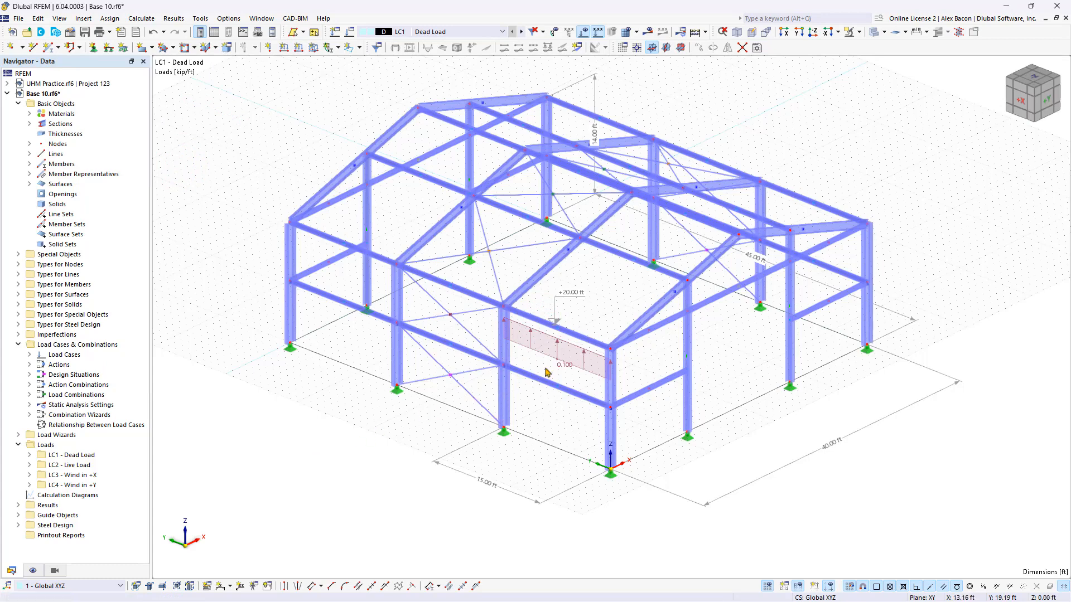
right_click(560, 358)
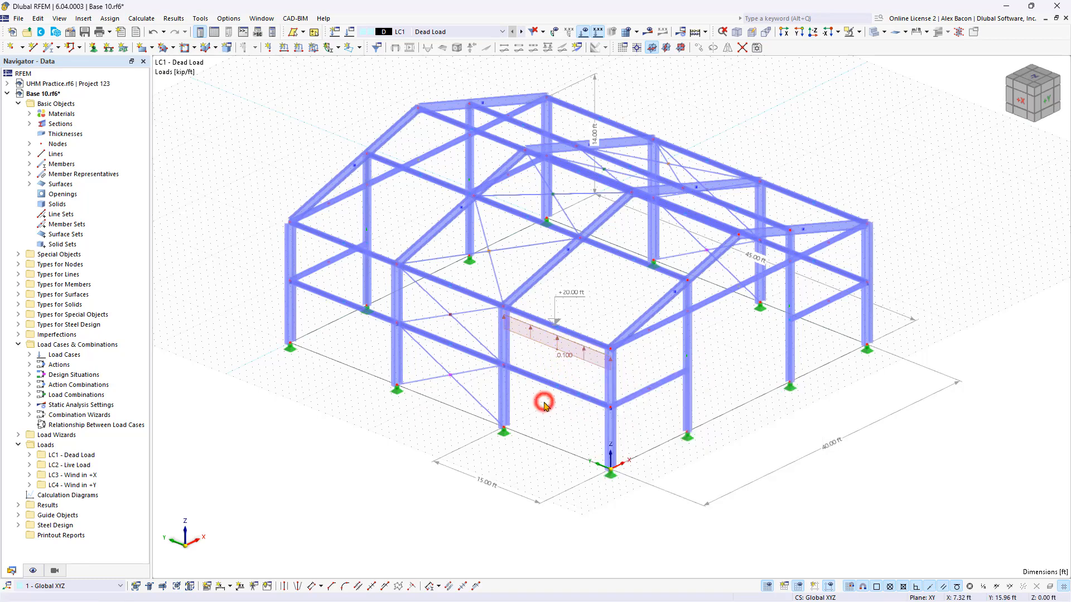
Reopen the girt load's Edit Member Load settings at the magnitude field
click(556, 345)
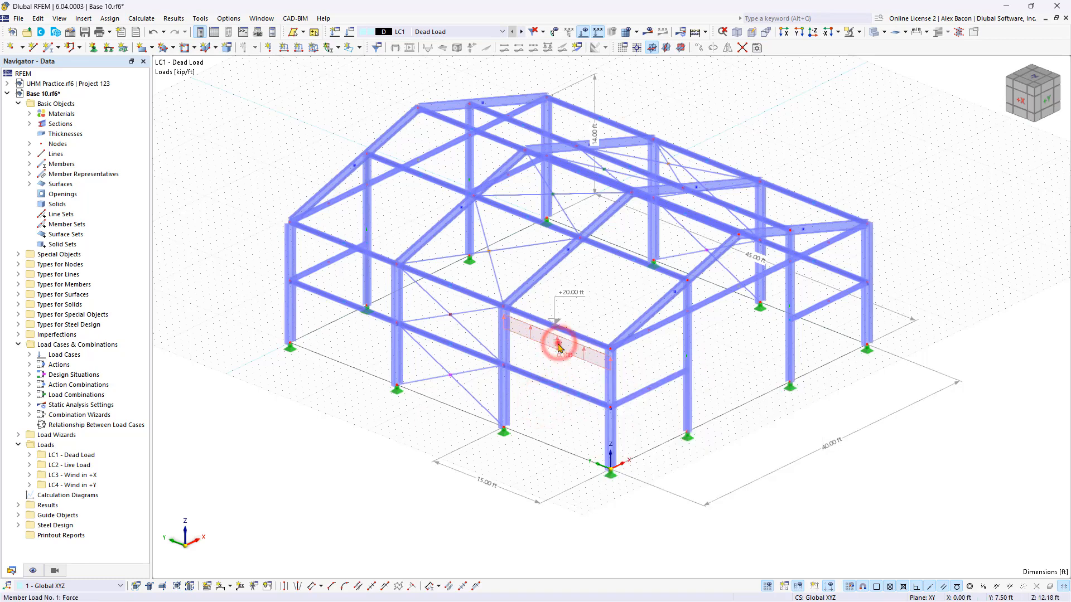
double_click(556, 345)
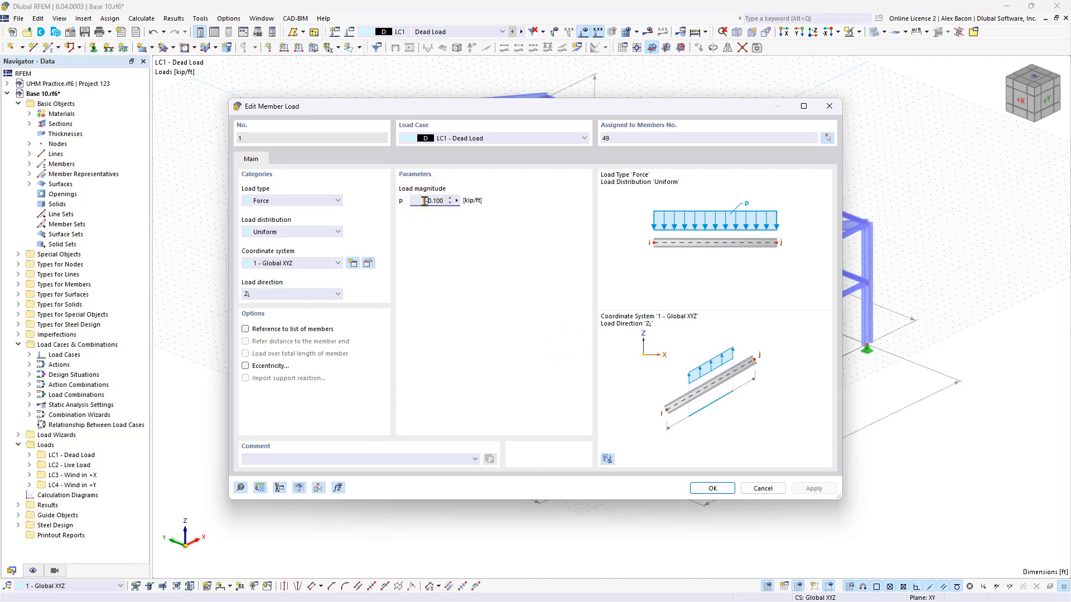
click(710, 487)
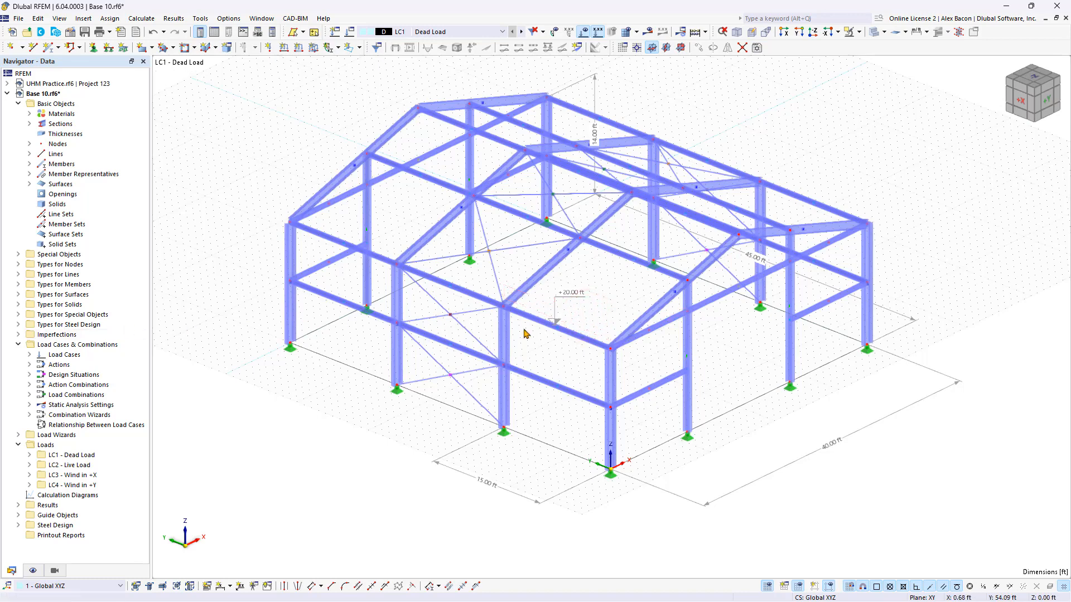
mouse_move(18, 443)
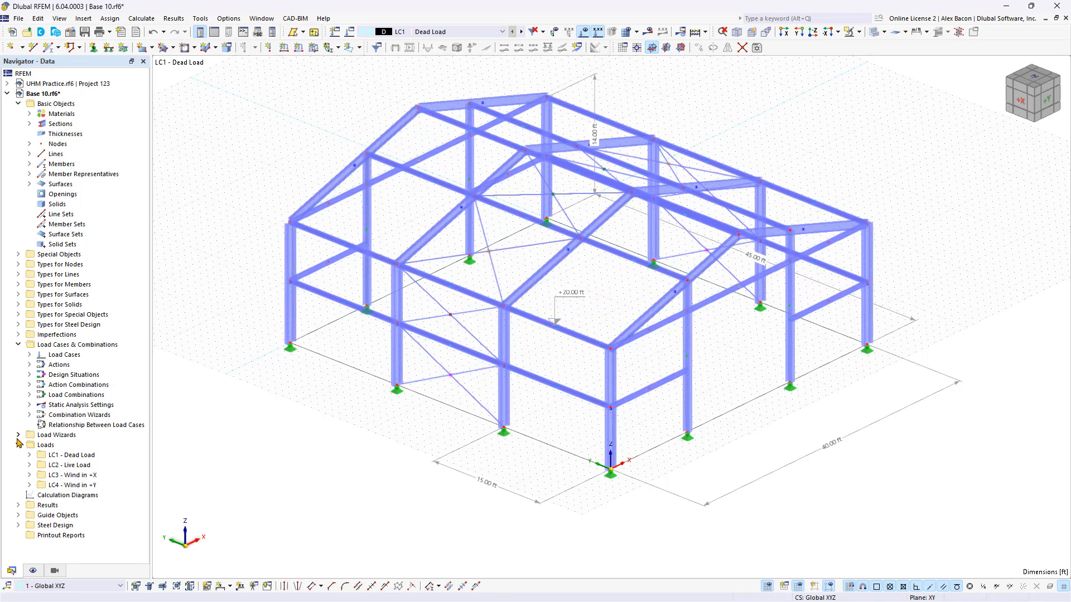
Start a Member Loads from Area Load wizard for LC1 with a uniform -0.1 ksf load along Z
click(17, 435)
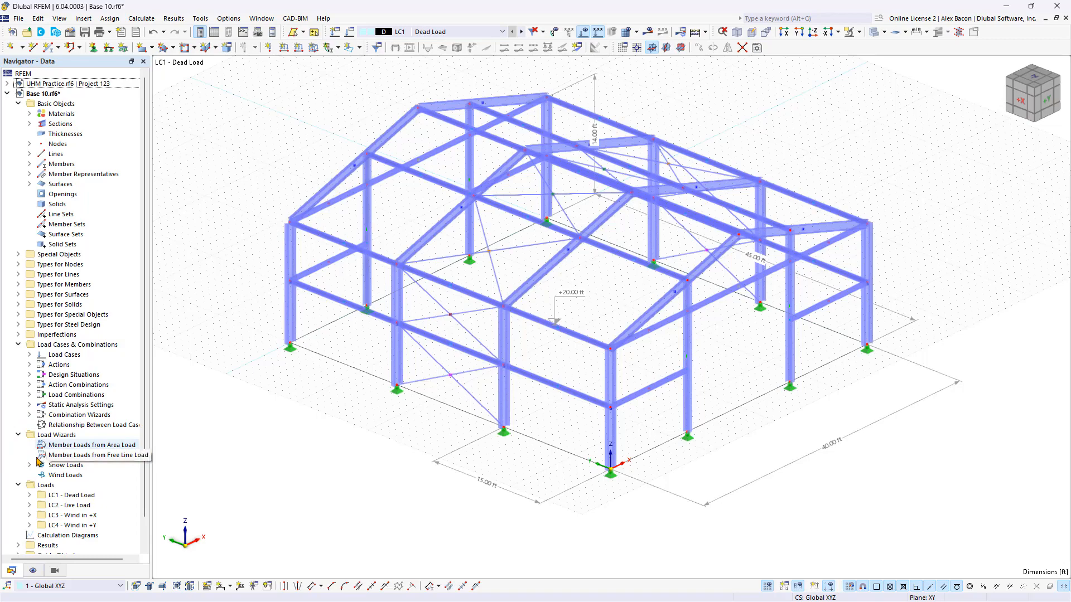
double_click(90, 445)
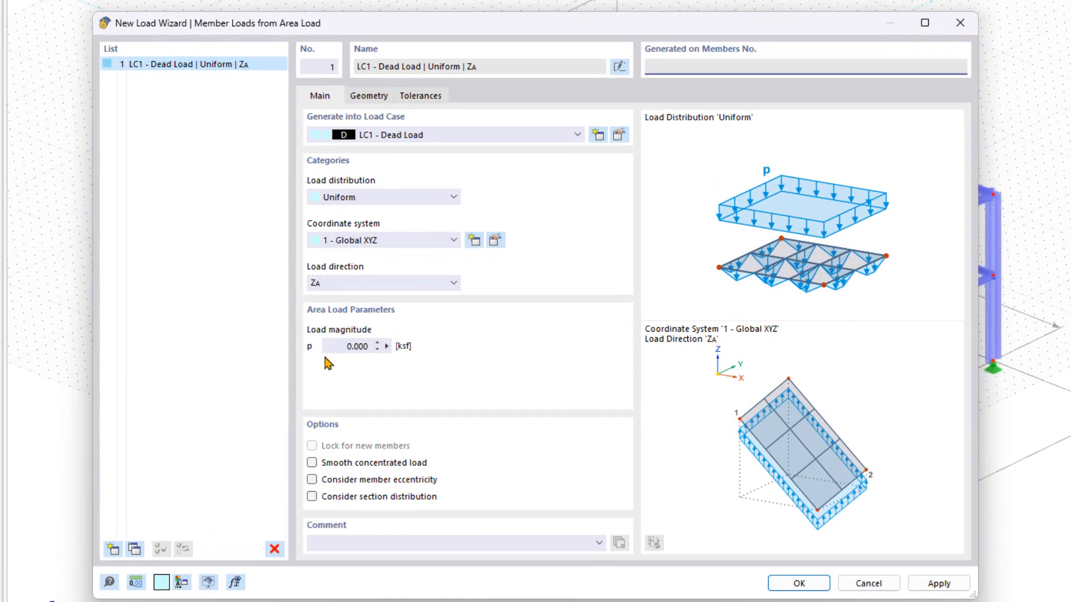
mouse_move(519, 169)
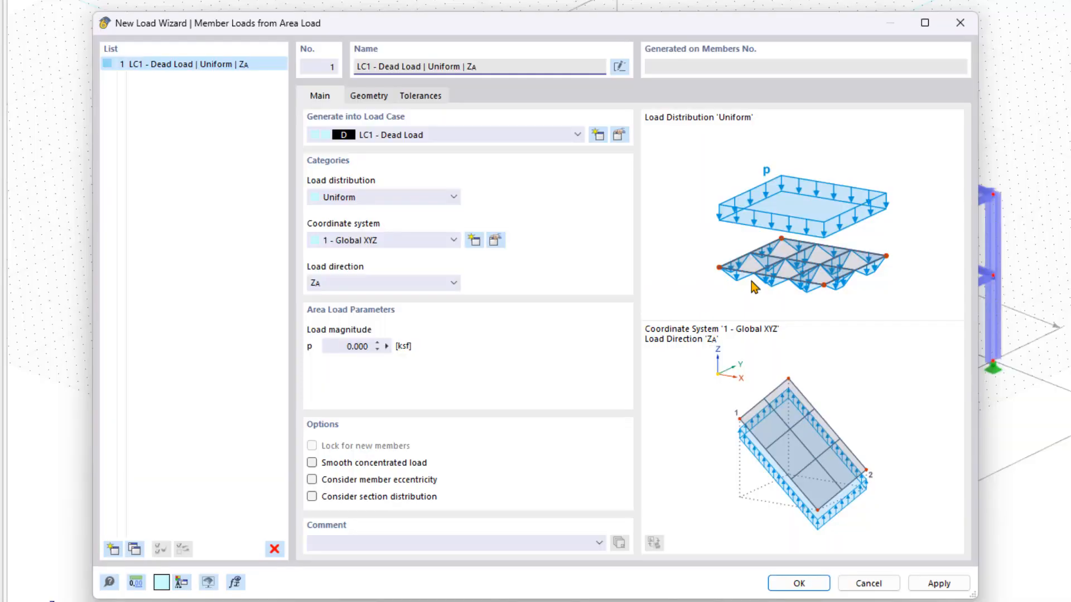
click(579, 134)
text(-0.1)
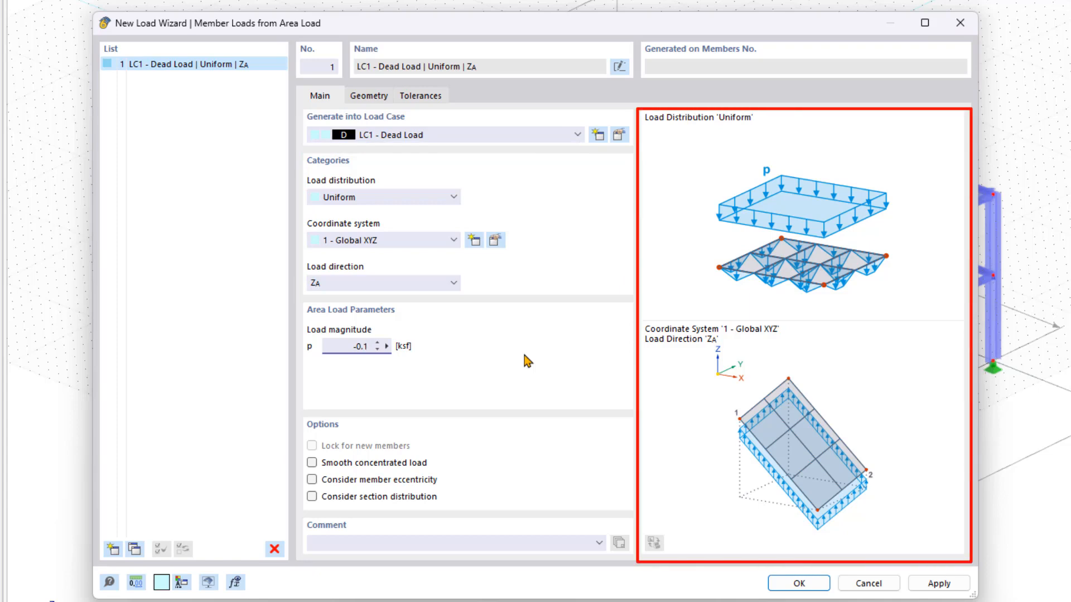
click(358, 345)
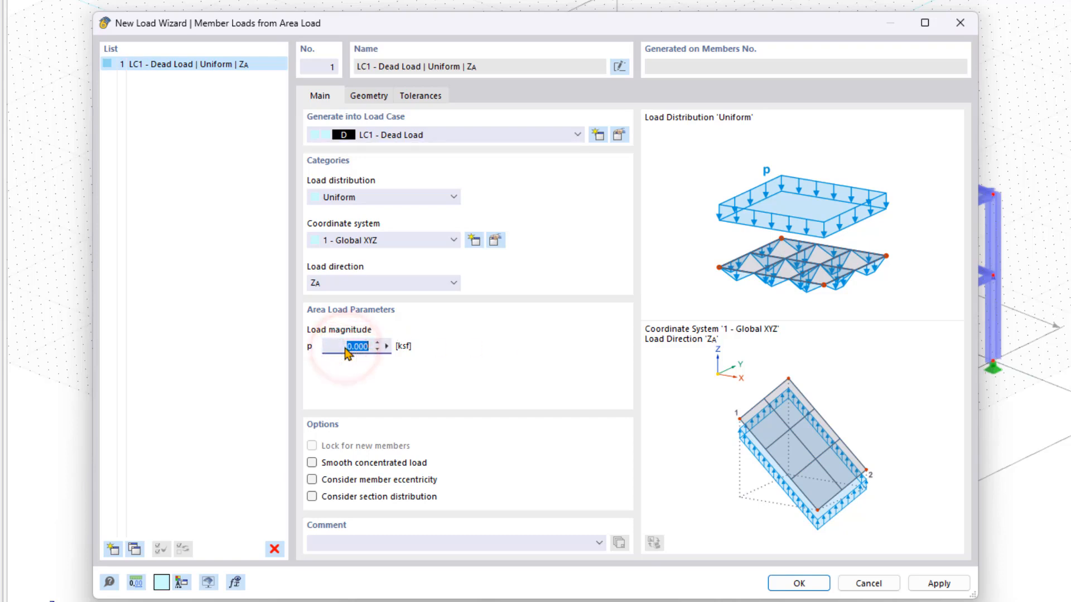
text(-0.1)
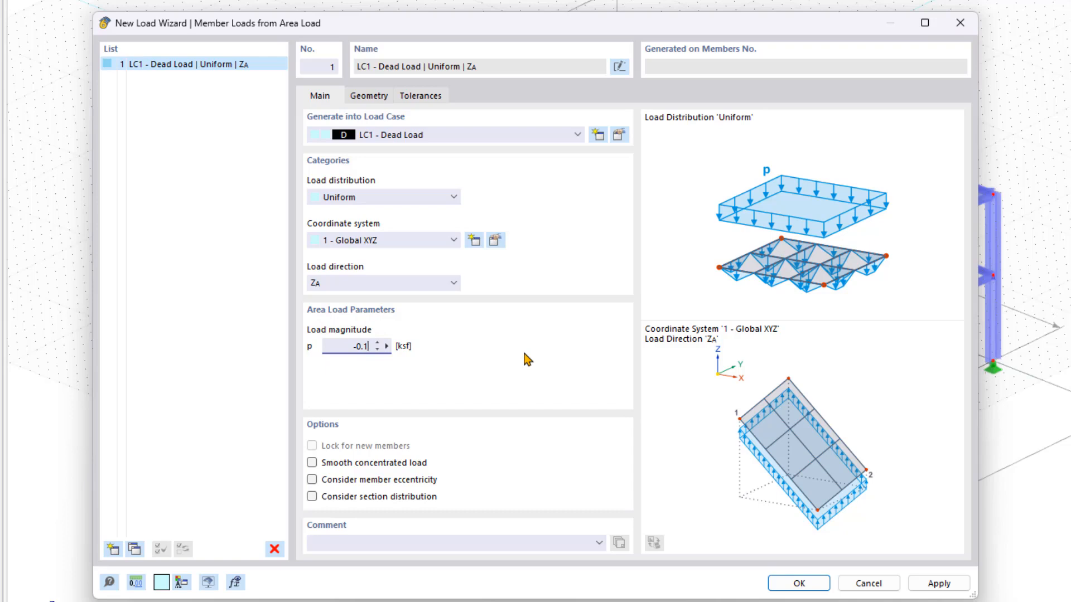
Pick the hall's roof and wall cells in the model as the area load planes
click(369, 96)
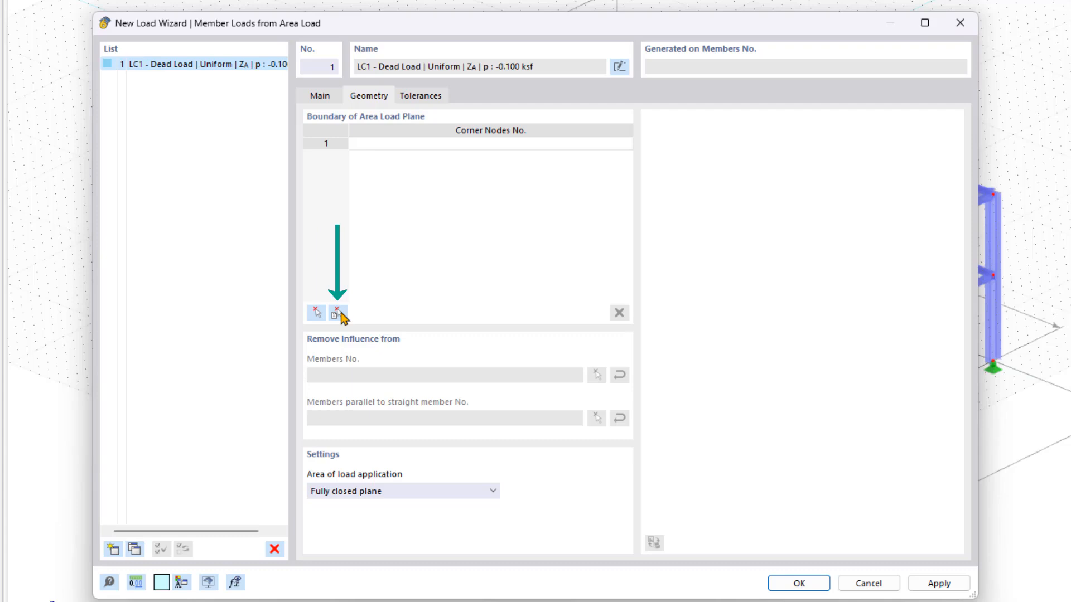
mouse_move(333, 313)
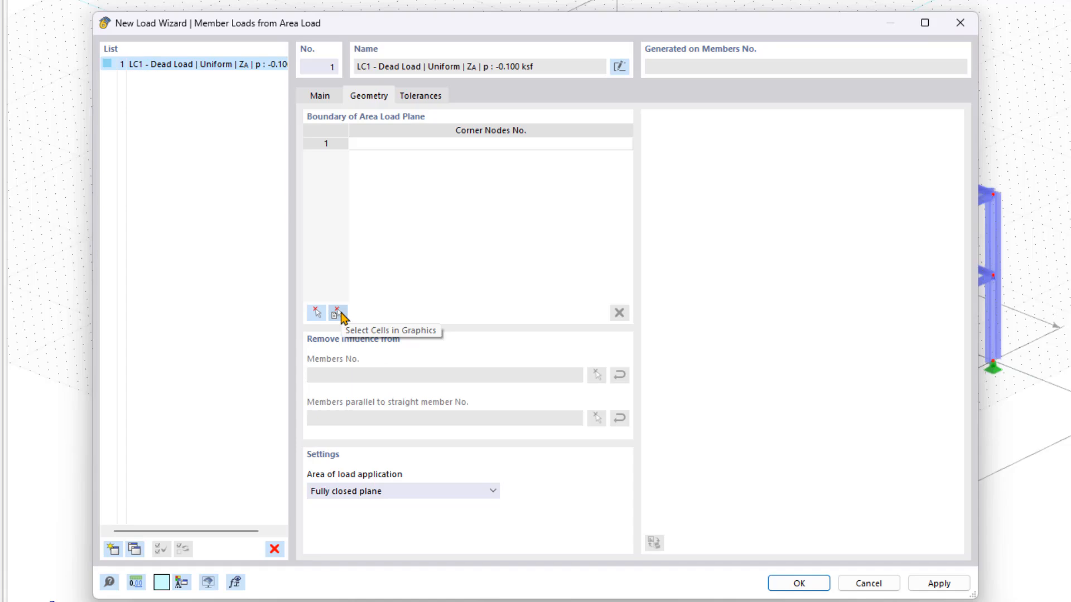
click(334, 314)
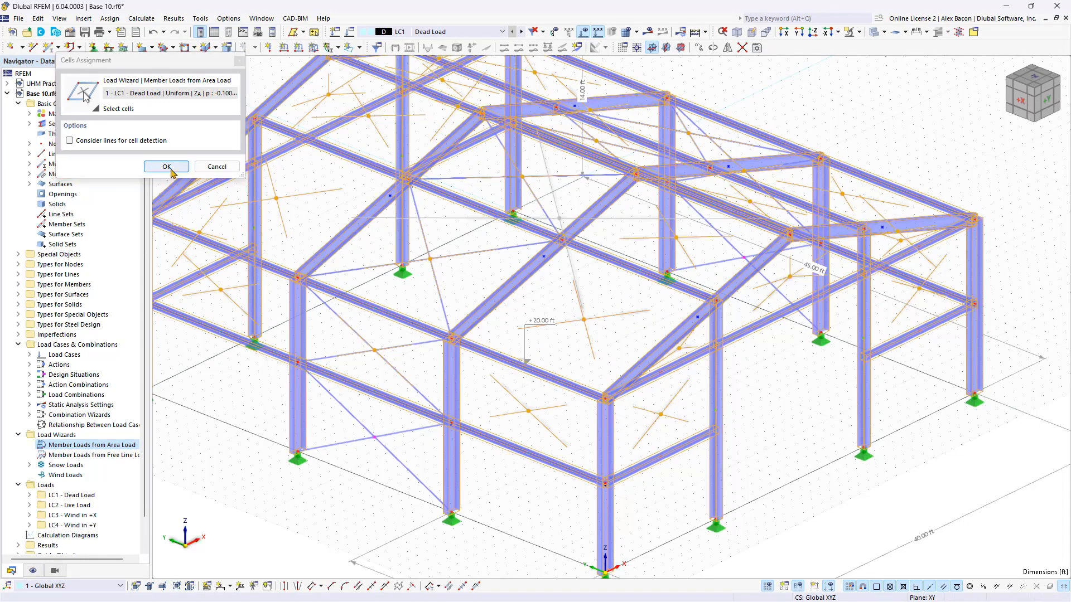
click(167, 166)
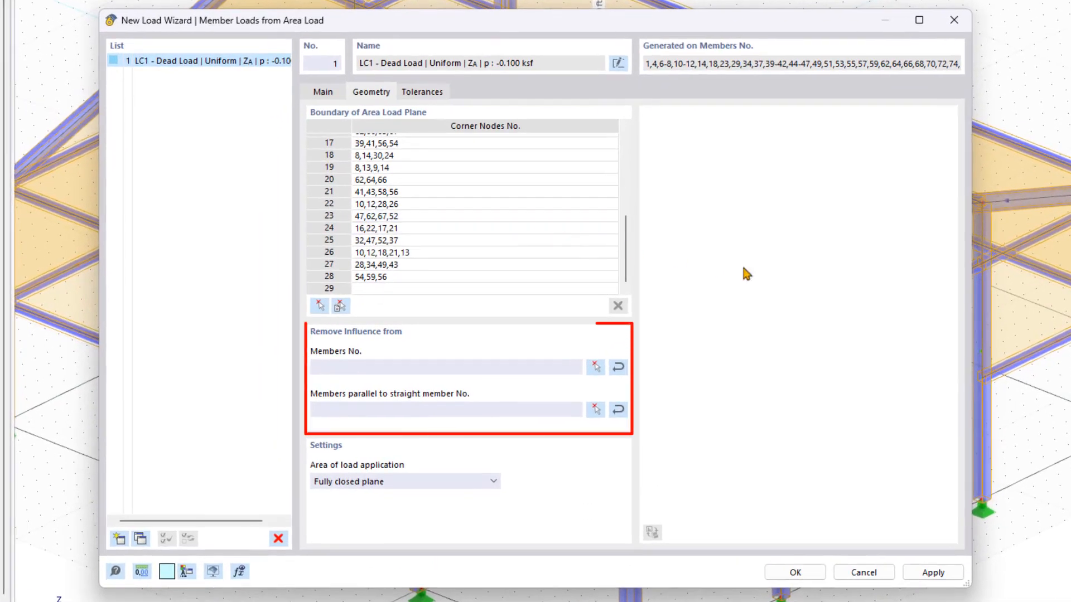
mouse_move(801, 285)
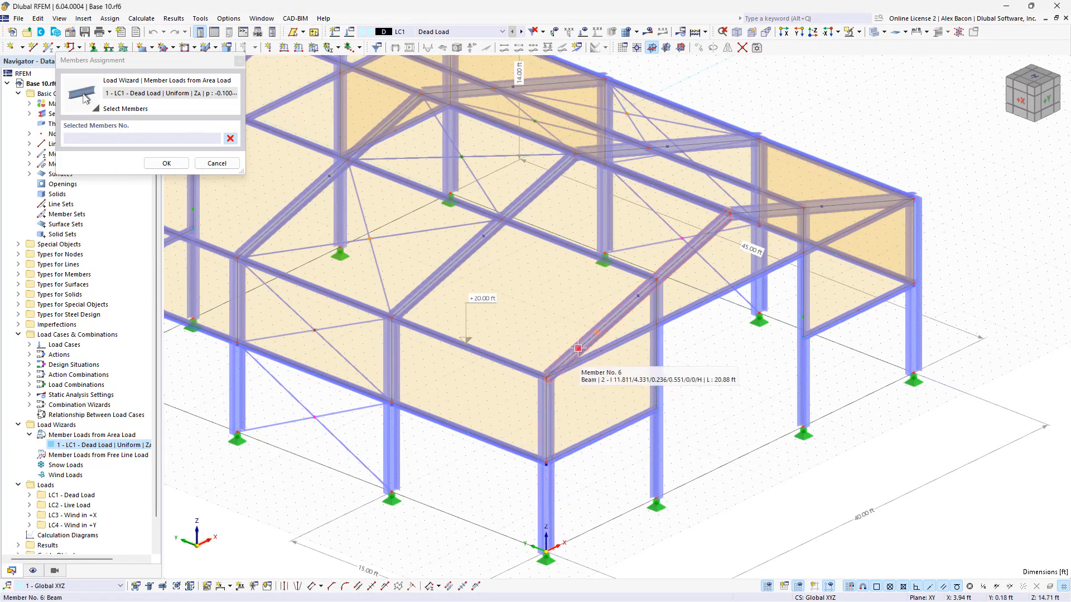
Exclude members 6, 11 and 109 as parallel members and generate the dead-load member loads
click(824, 205)
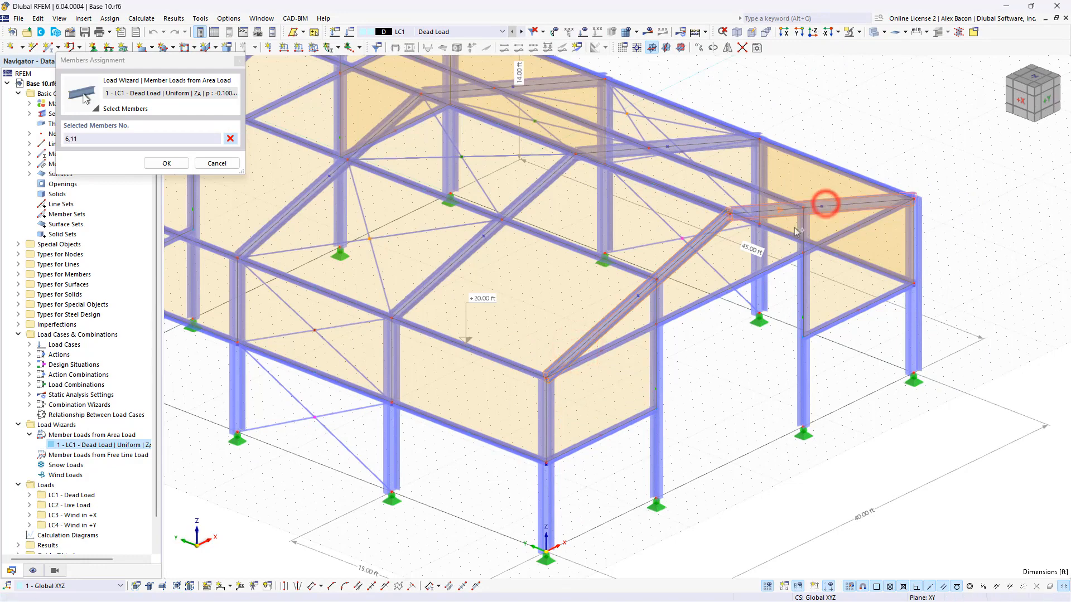
click(547, 406)
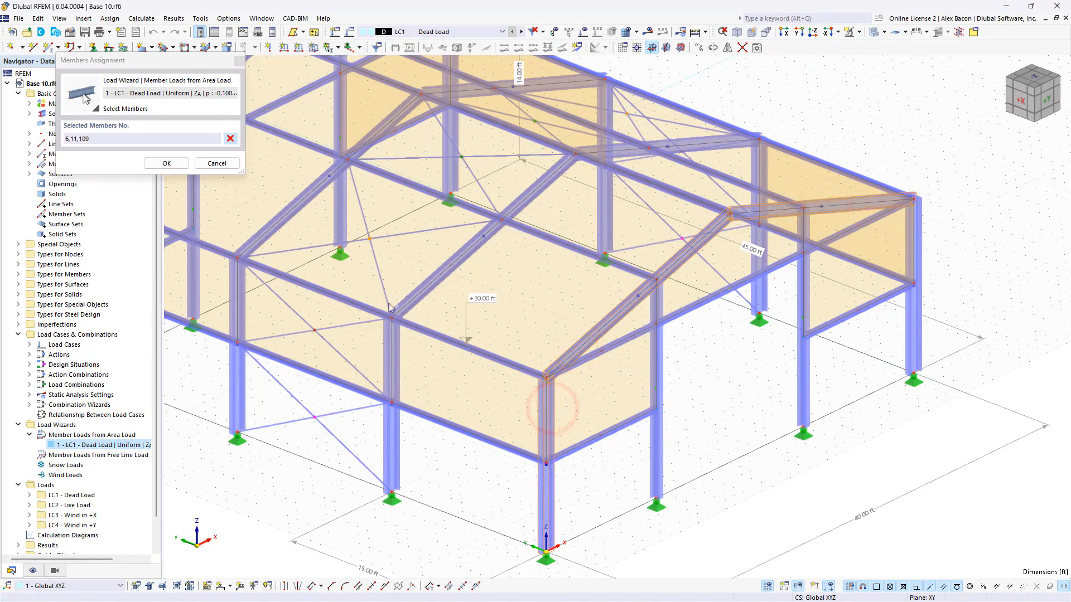
click(167, 163)
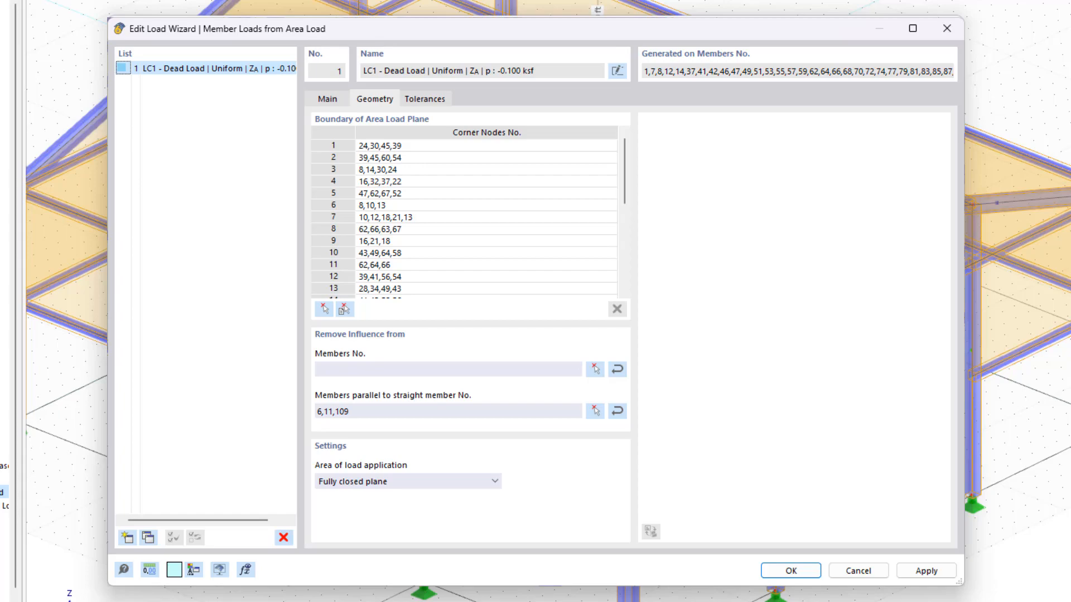
click(790, 570)
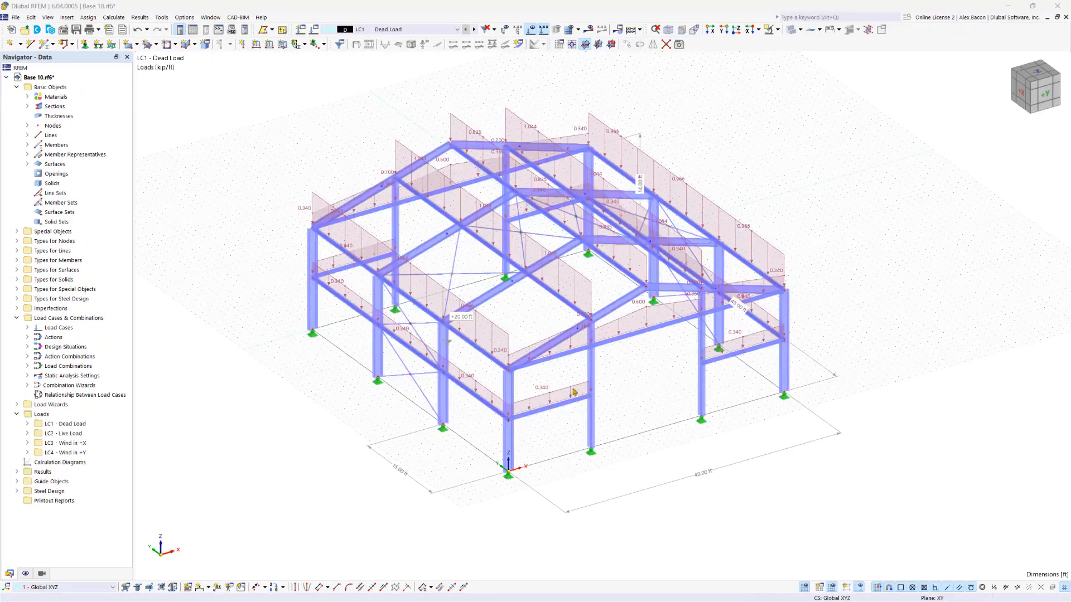
mouse_move(482, 360)
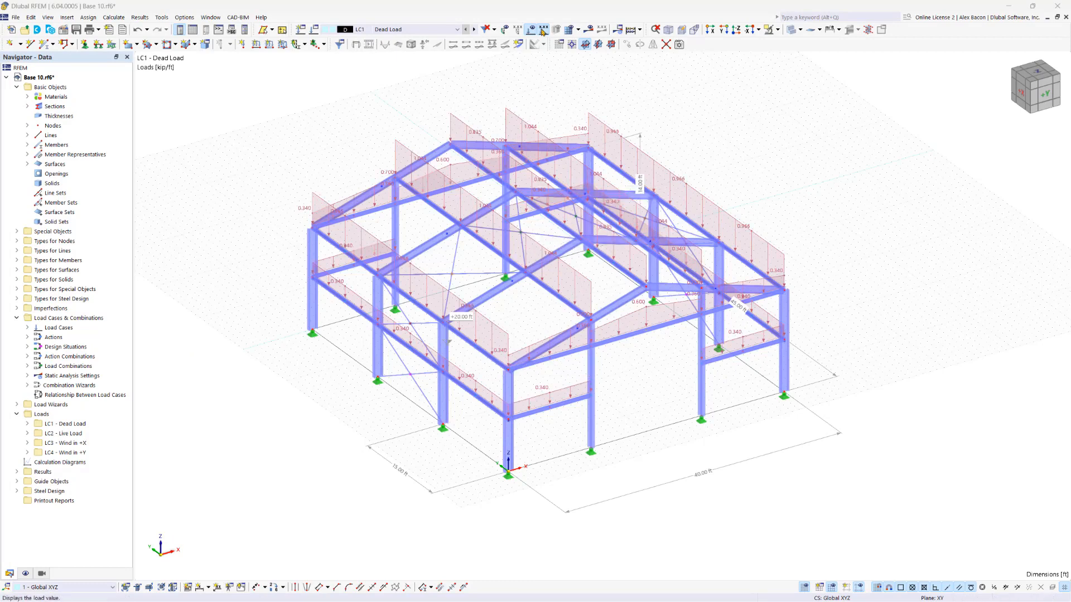
Hide the numeric load values and toggle the load diagrams off and back on
click(543, 29)
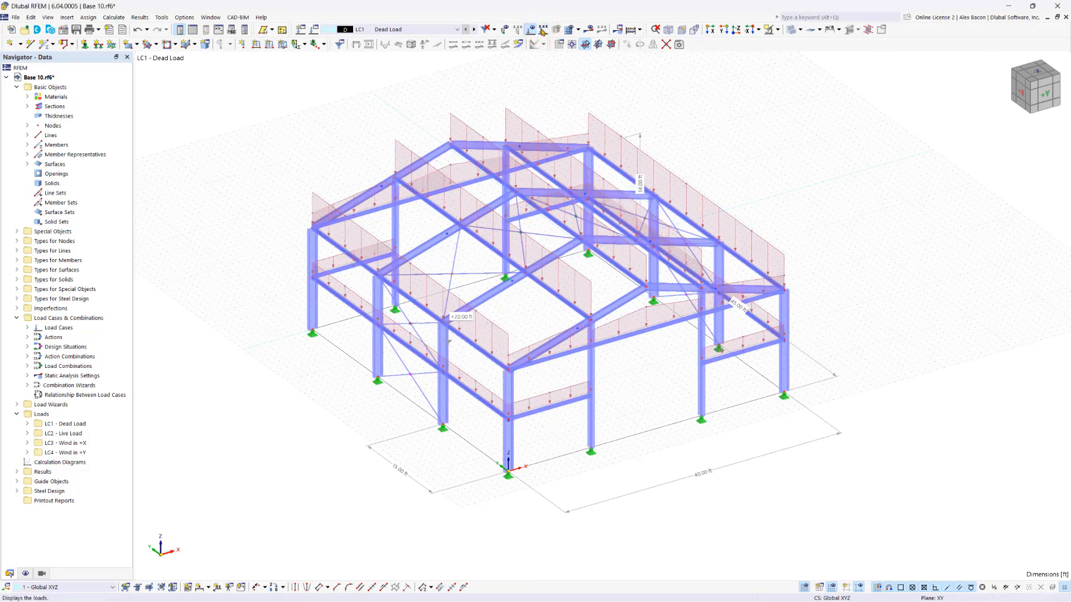
click(531, 29)
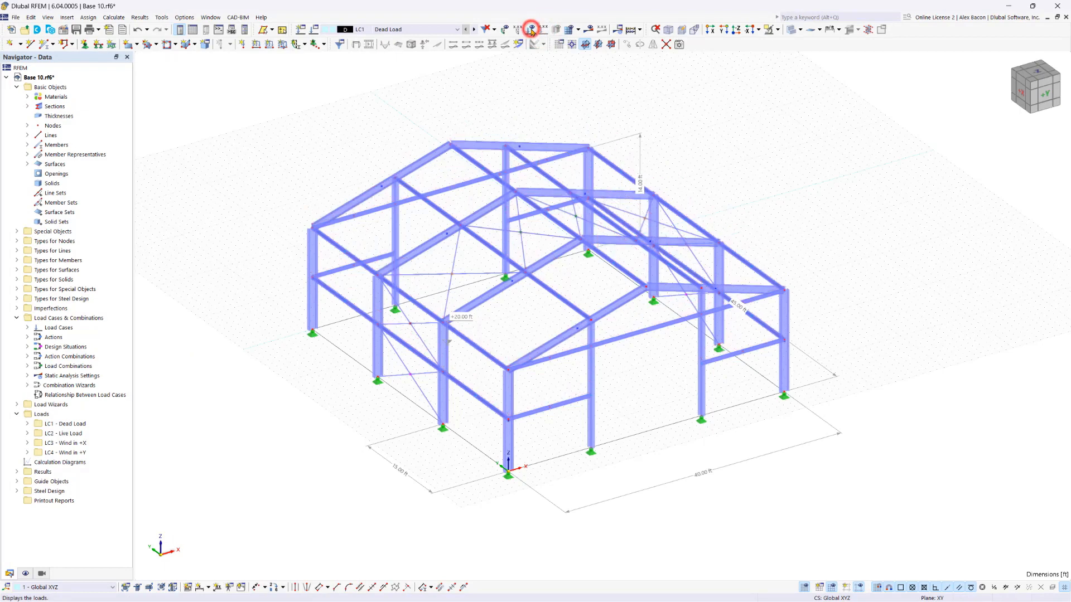
click(531, 29)
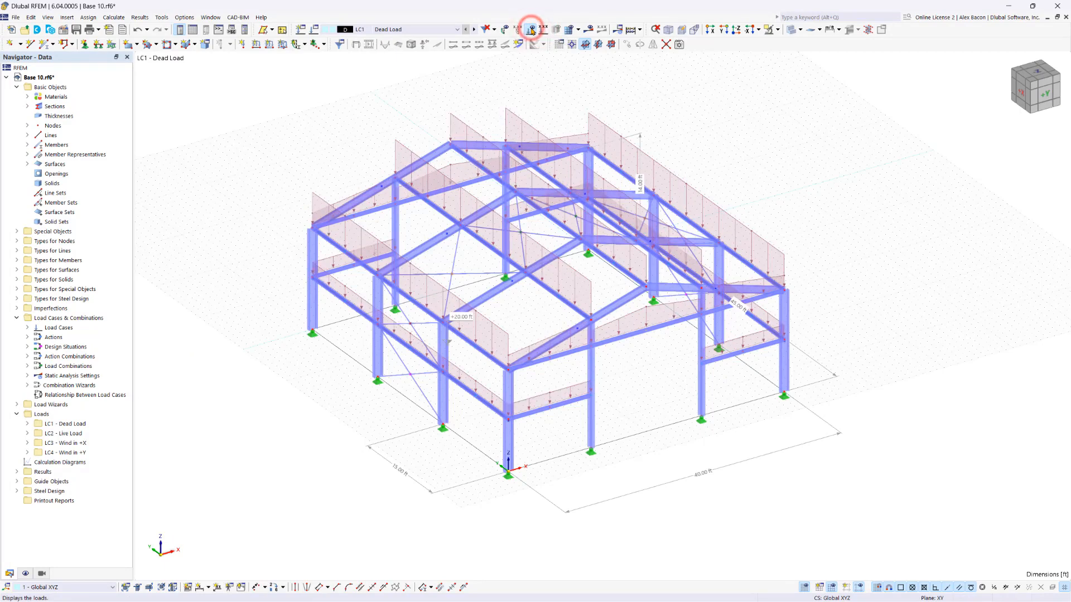